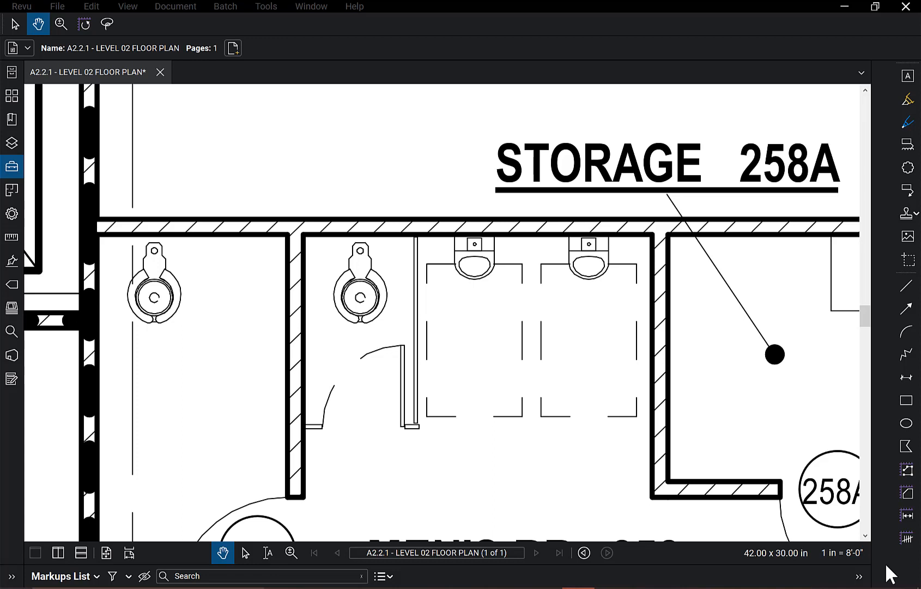
pyautogui.moveTo(888, 563)
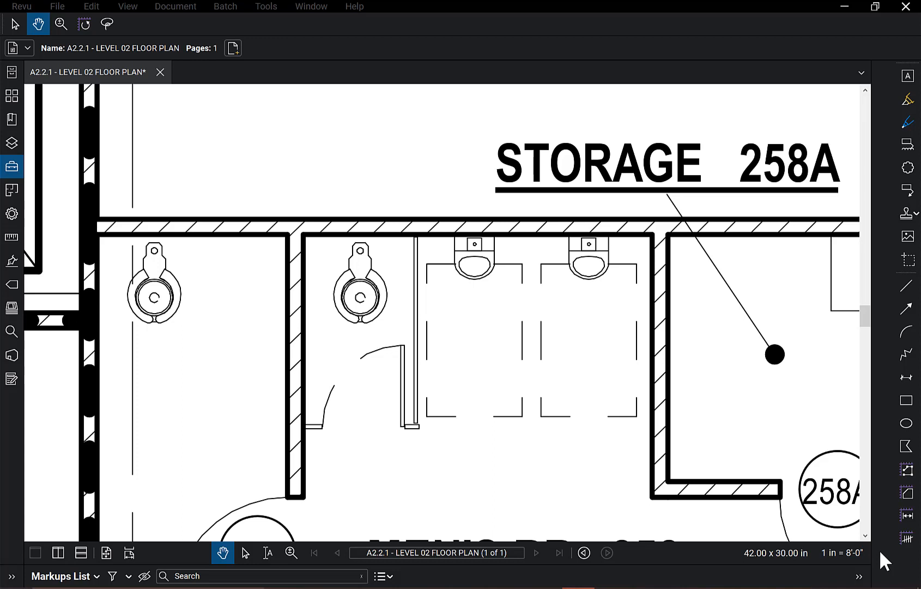
pyautogui.moveTo(236, 287)
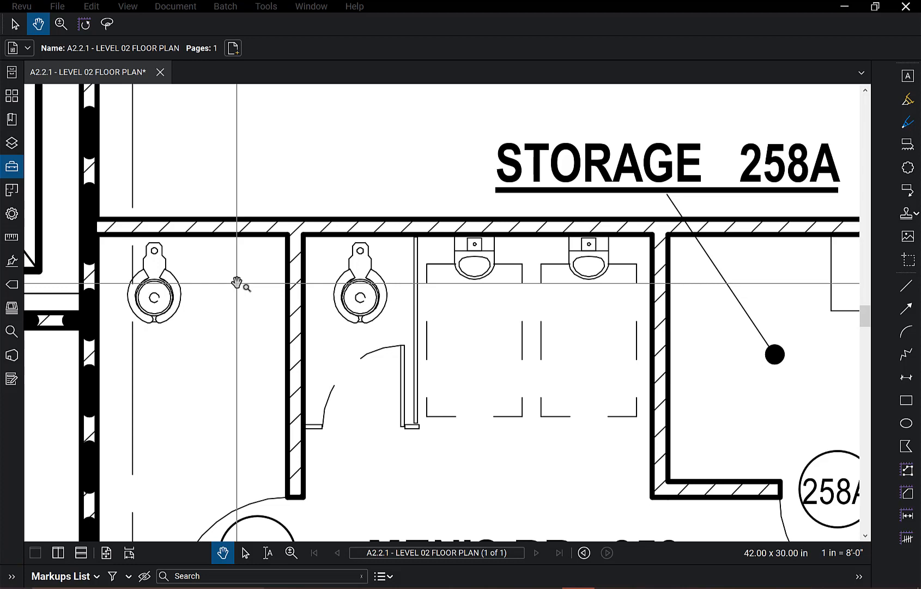
pyautogui.moveTo(222, 172)
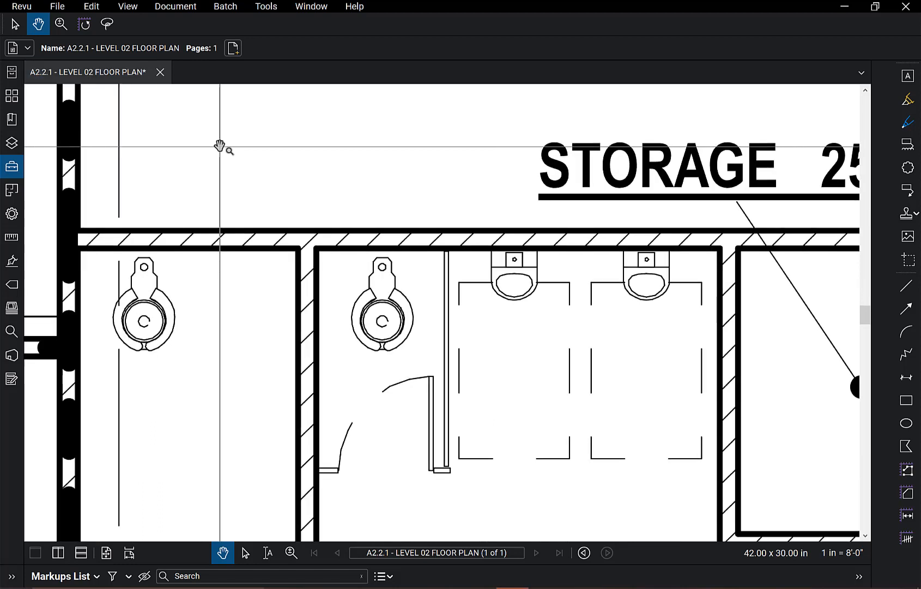
# Step: Sketch a thick freehand zigzag stroke above the restroom wall with the Pen tool
pyautogui.click(907, 122)
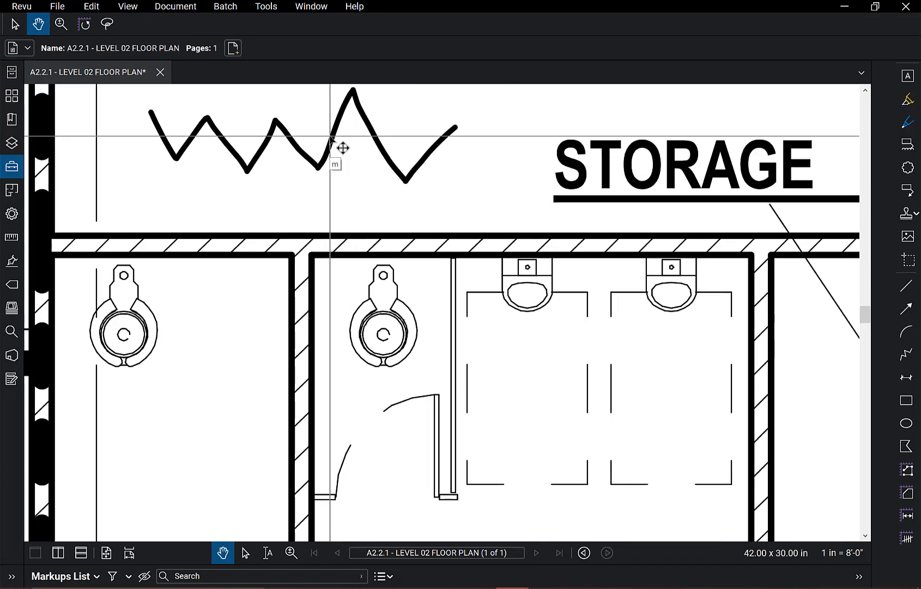
# Step: Add the zigzag pen markup to My Tools in the Tool Chest
pyautogui.rightClick(335, 147)
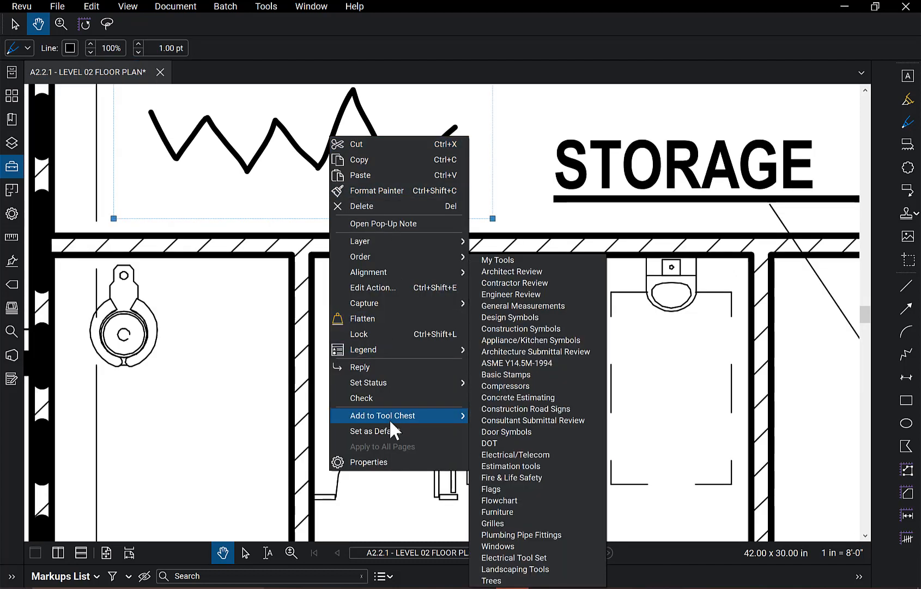
pyautogui.moveTo(532, 420)
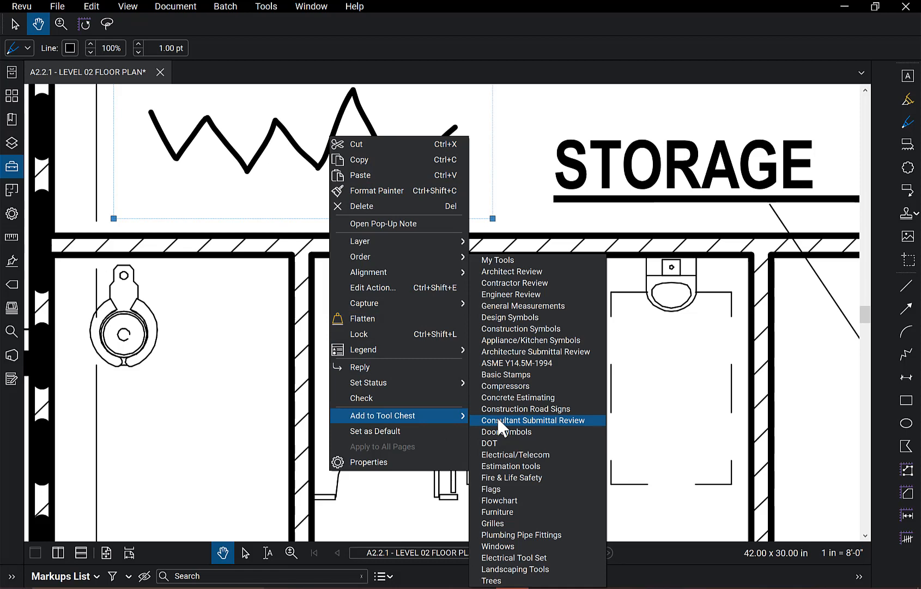
pyautogui.moveTo(503, 427)
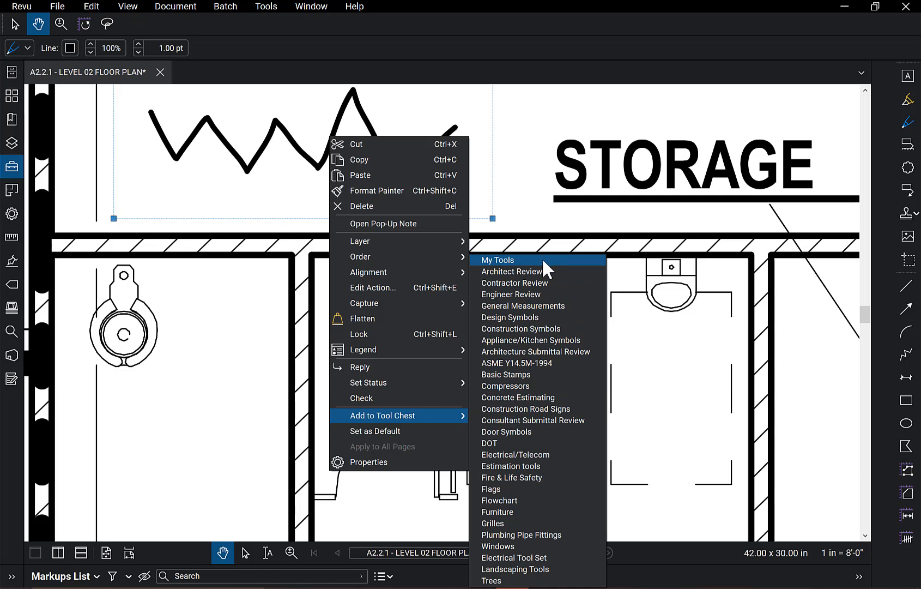
pyautogui.click(498, 260)
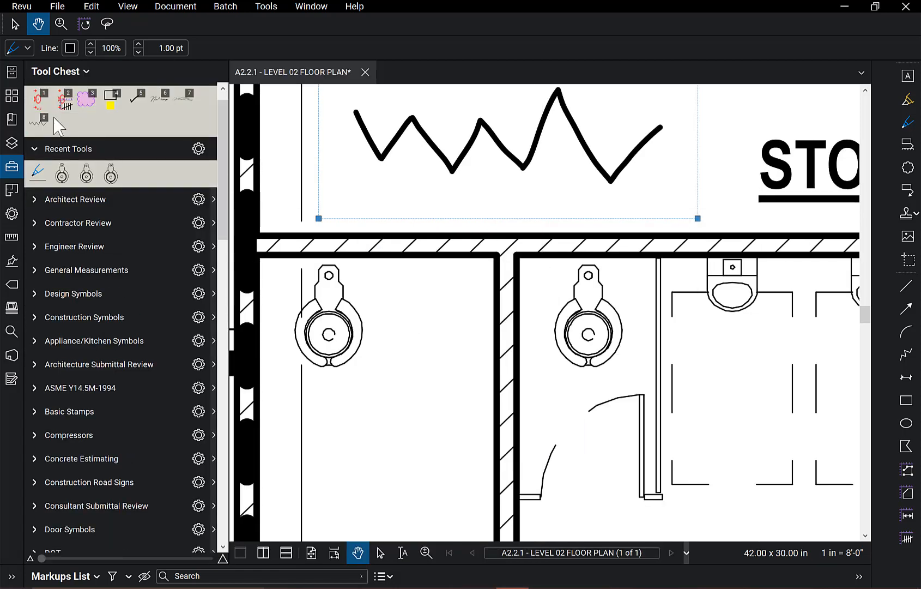
pyautogui.moveTo(37, 118)
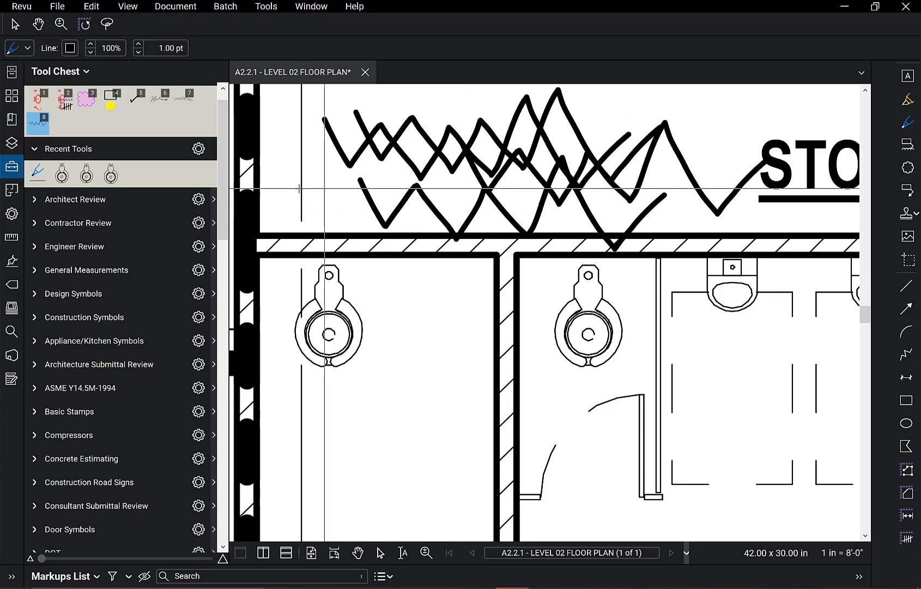
# Step: Finish drawing zigzag strokes with the saved pen tool and close the Tool Chest
pyautogui.click(38, 24)
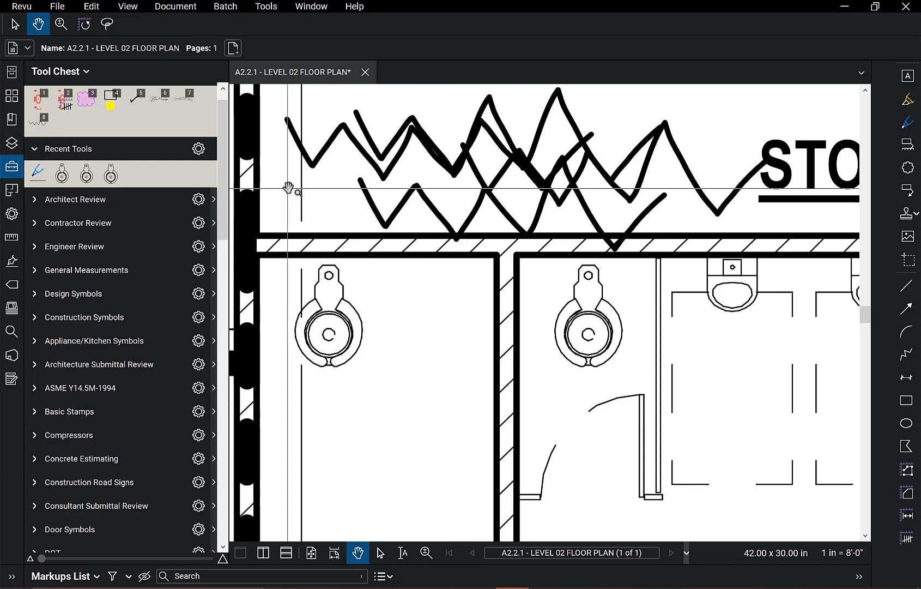
pyautogui.click(12, 167)
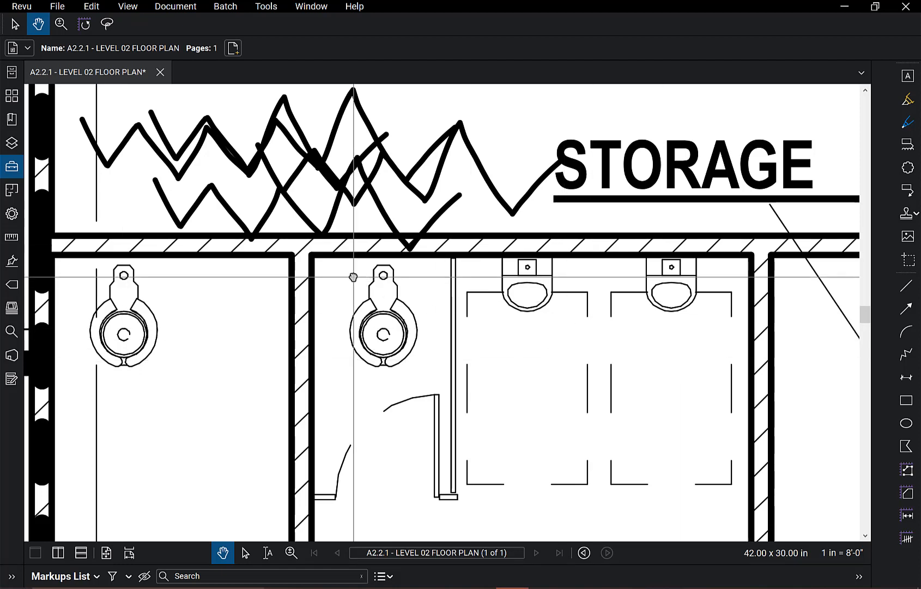
# Step: Snapshot the second toilet symbol and paste a copy into the right-hand stall
pyautogui.click(91, 7)
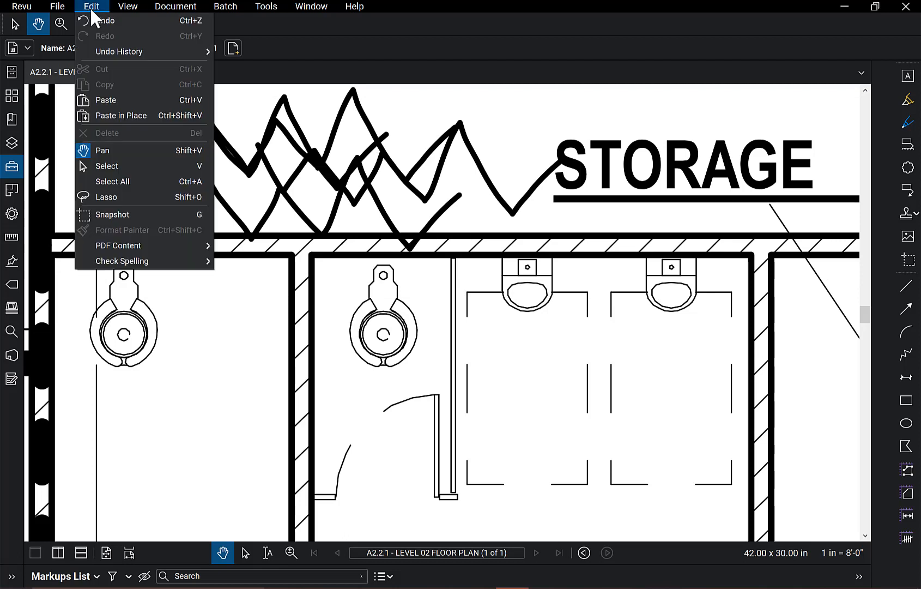
pyautogui.moveTo(111, 215)
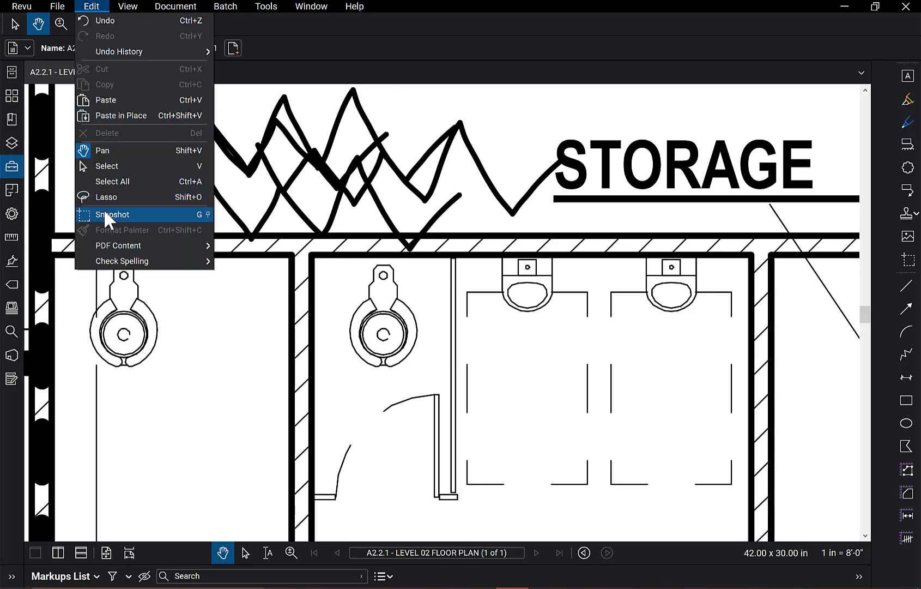
pyautogui.click(111, 214)
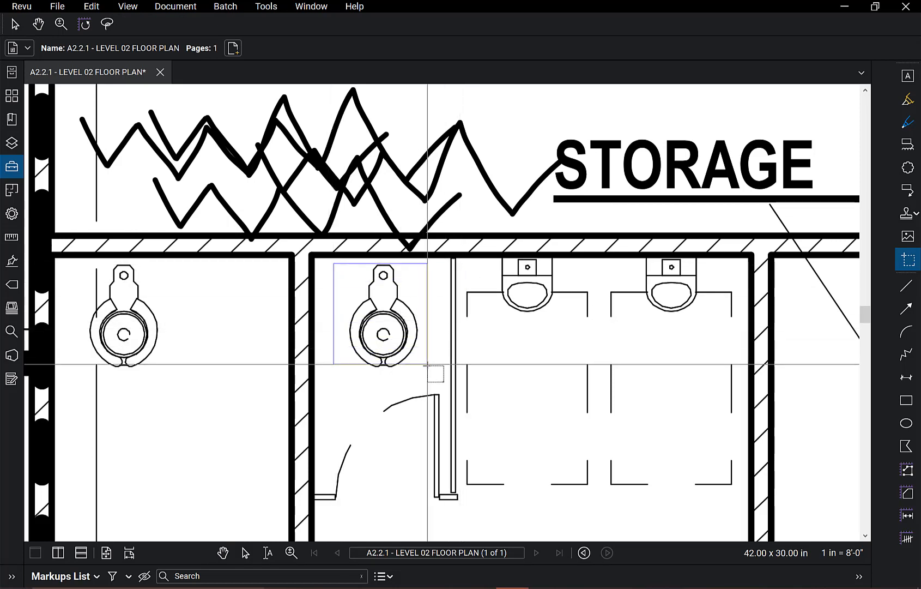
pyautogui.click(379, 317)
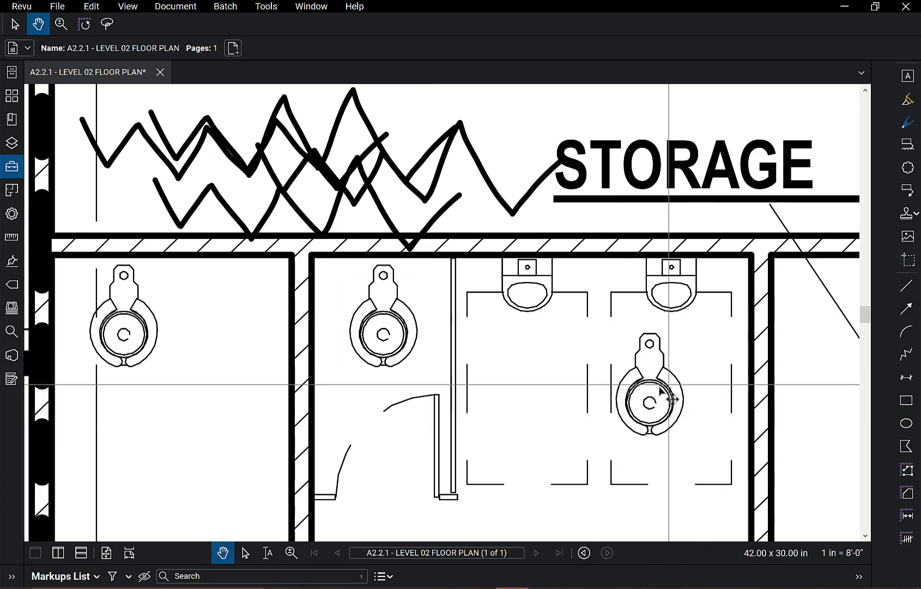
pyautogui.rightClick(646, 399)
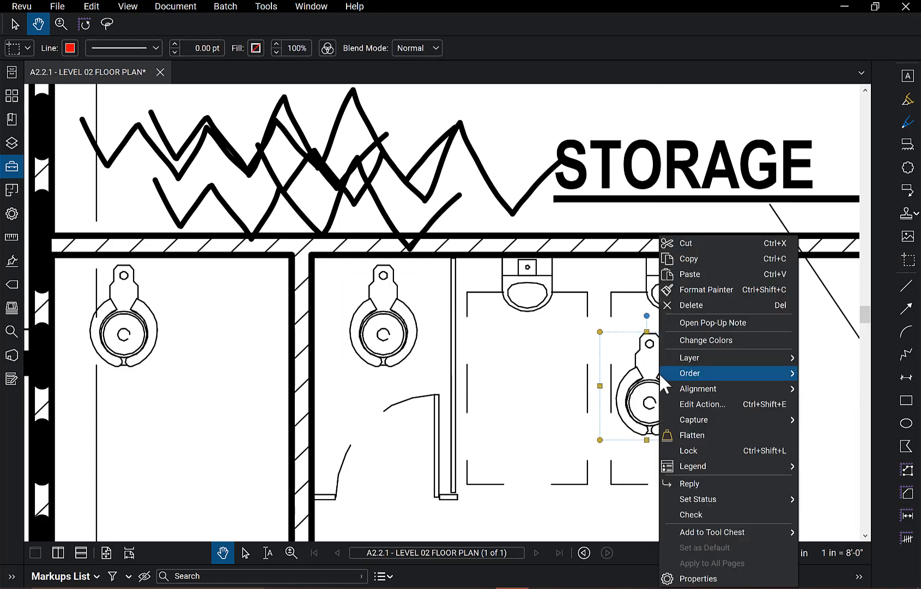
# Step: Add the toilet snapshot to My Tools and pick it to place a copy near the left stall
pyautogui.click(712, 532)
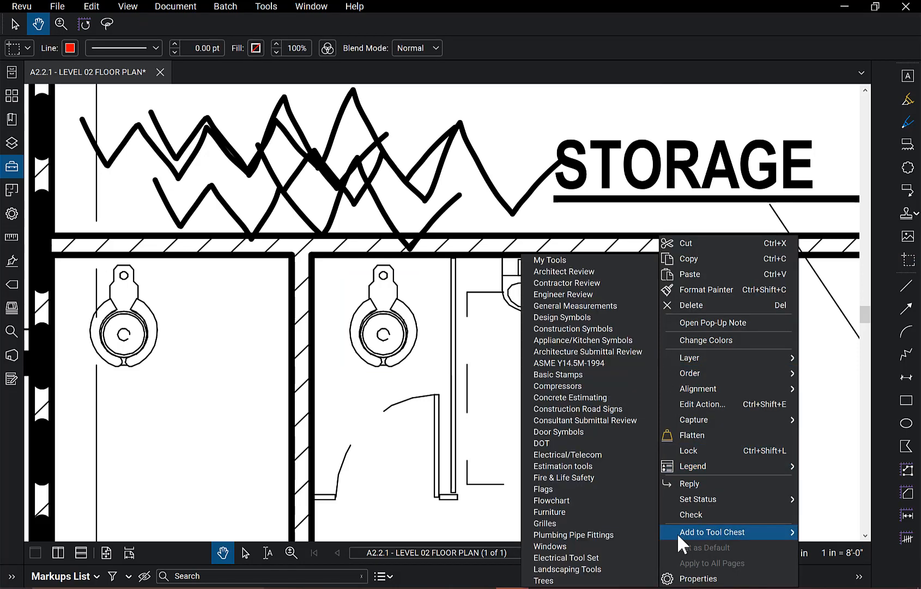
pyautogui.click(712, 532)
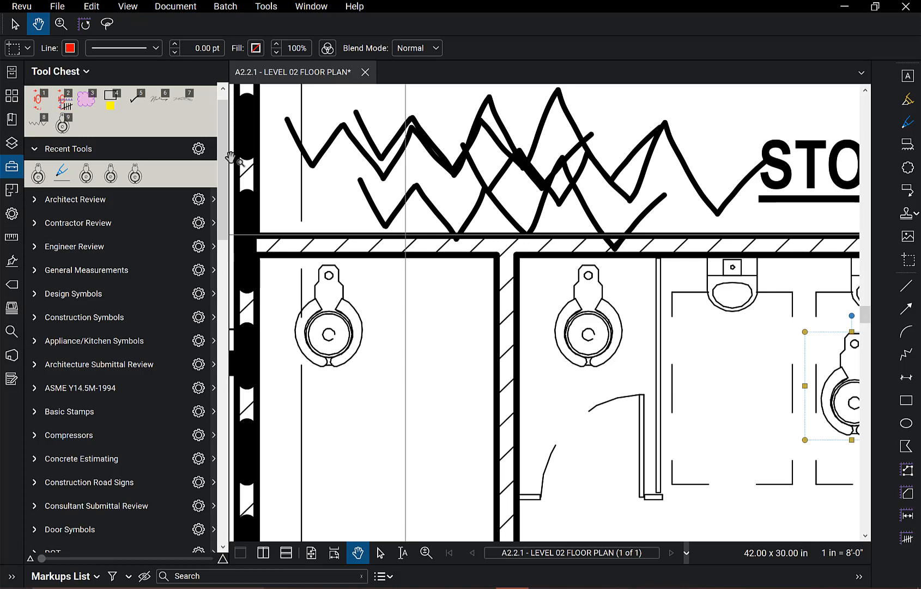
pyautogui.click(447, 293)
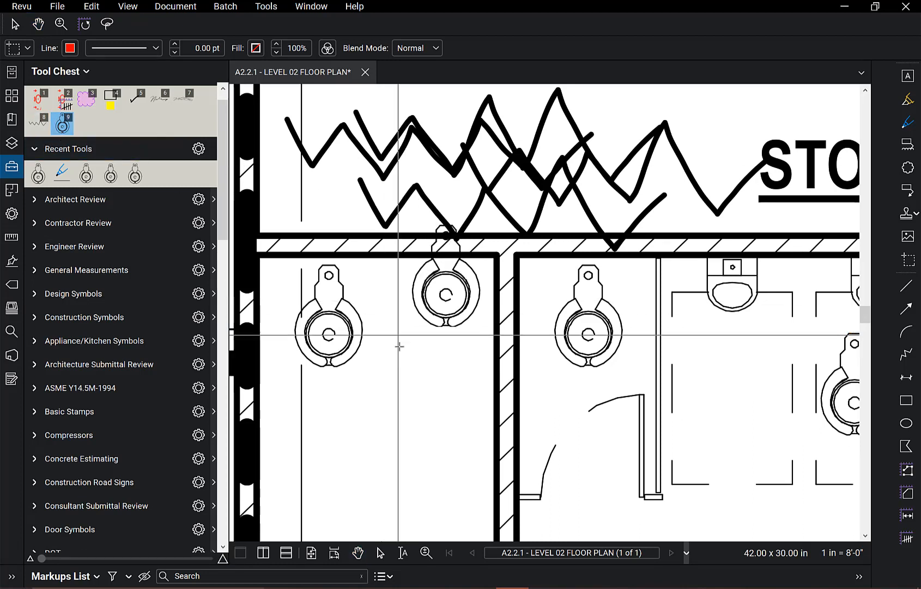